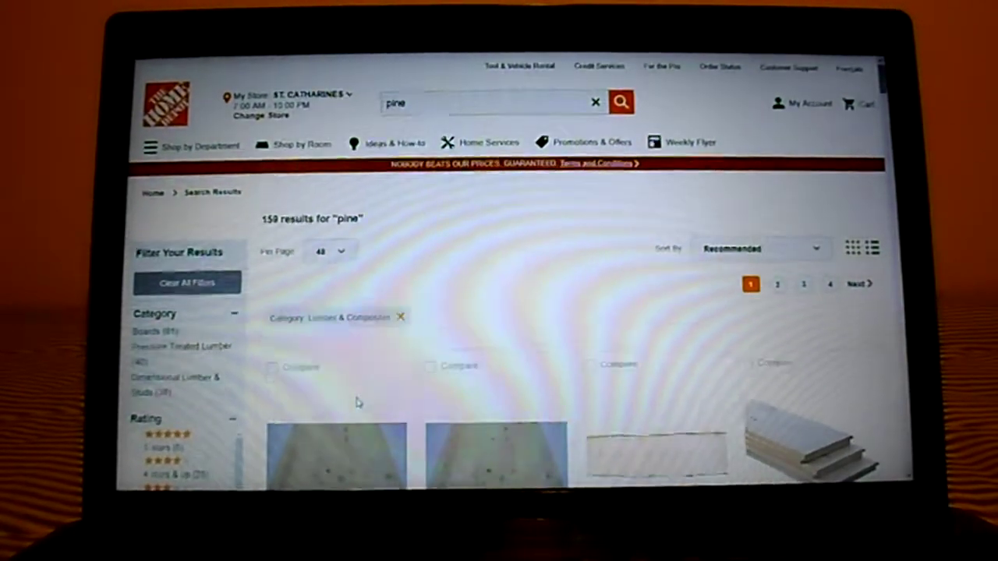
{"action": "scroll", "scroll_direction": "down", "scroll_amount": 3}
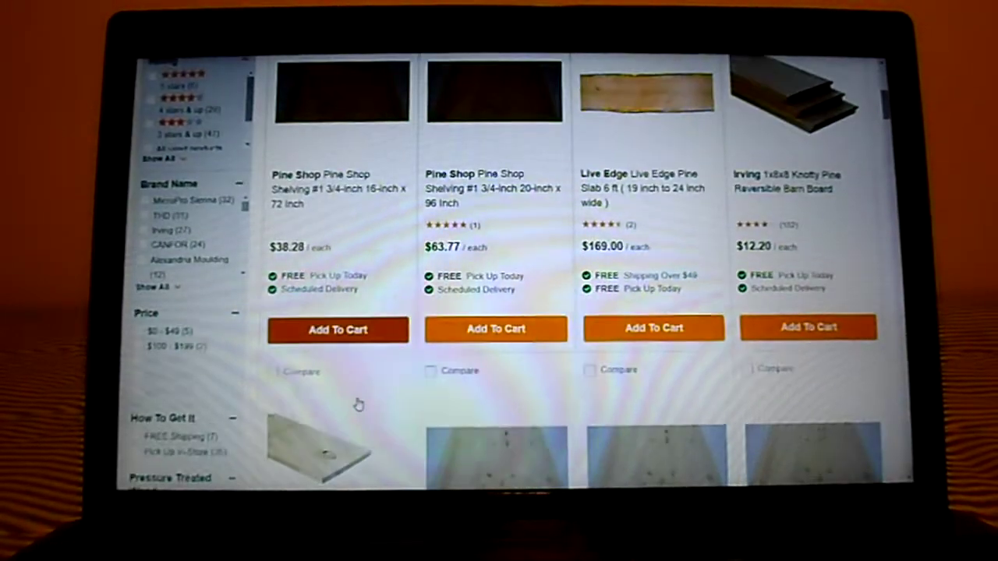
{"action": "scroll", "scroll_direction": "down", "scroll_amount": 3}
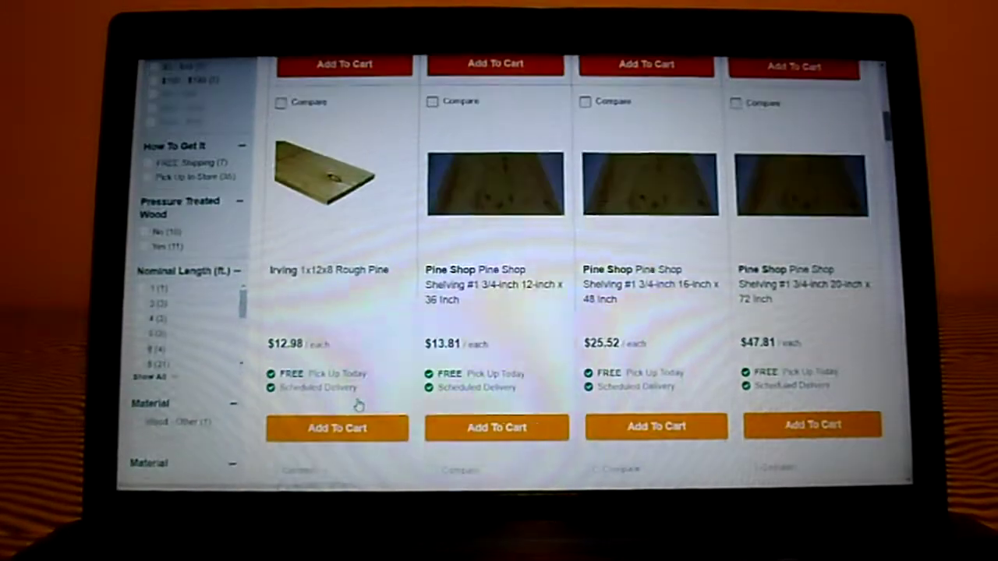